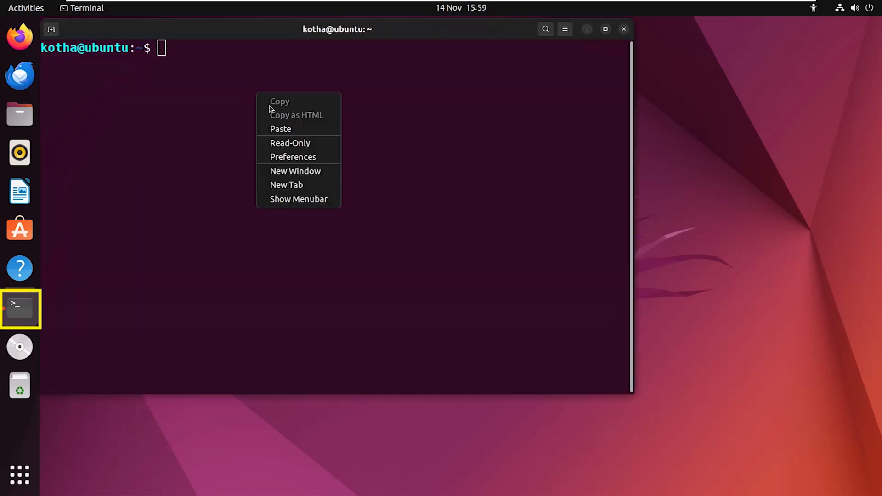
Step: Download teamviewer_amd64.deb with the pasted wget command, then list the home folder
{"action": "left_click", "coordinate": [280, 128]}
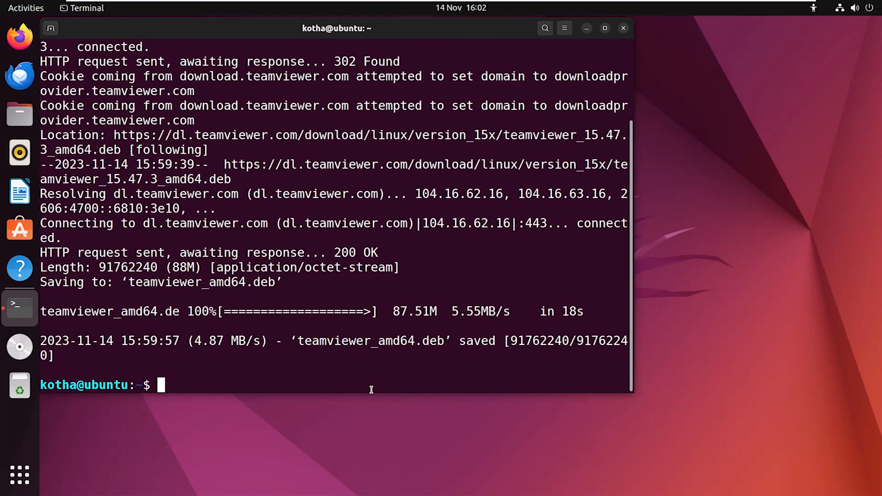
{"action": "type", "text": "ls"}
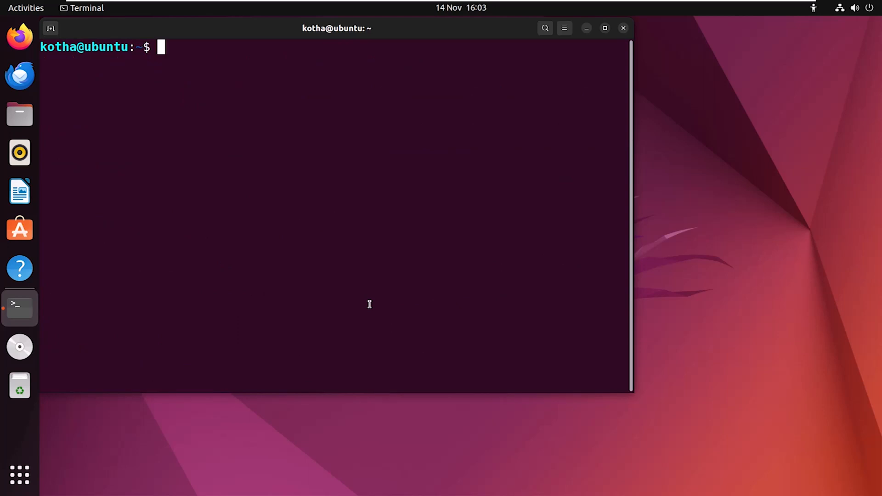
Step: Install ./teamviewer_amd64.deb with sudo apt install, confirm with y, and check the app grid
{"action": "type", "text": "sudo apt ins"}
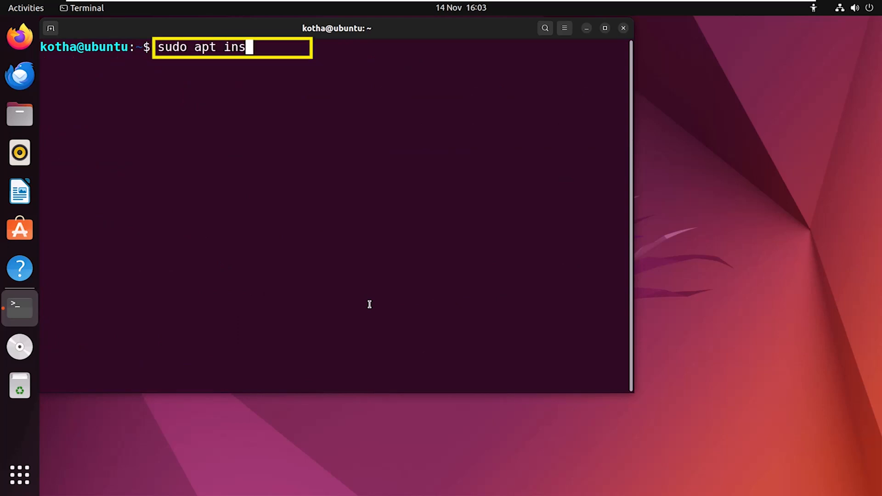
{"action": "type", "text": "tall ."}
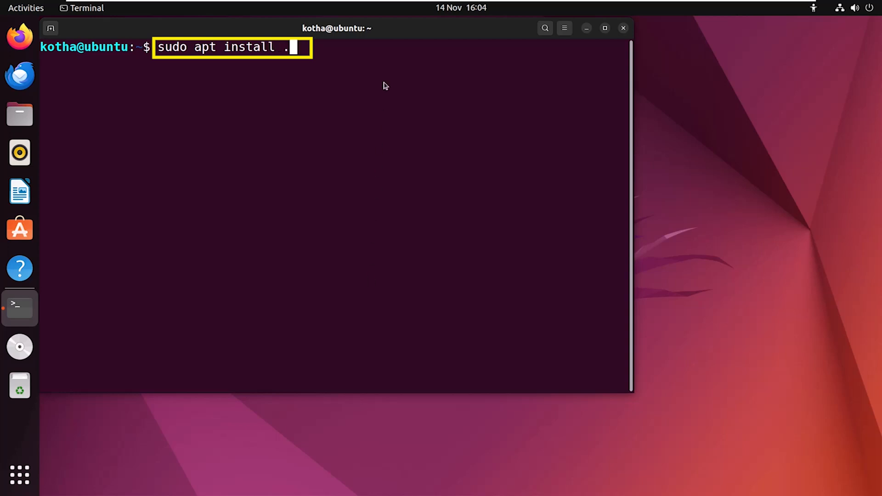
{"action": "type", "text": "/"}
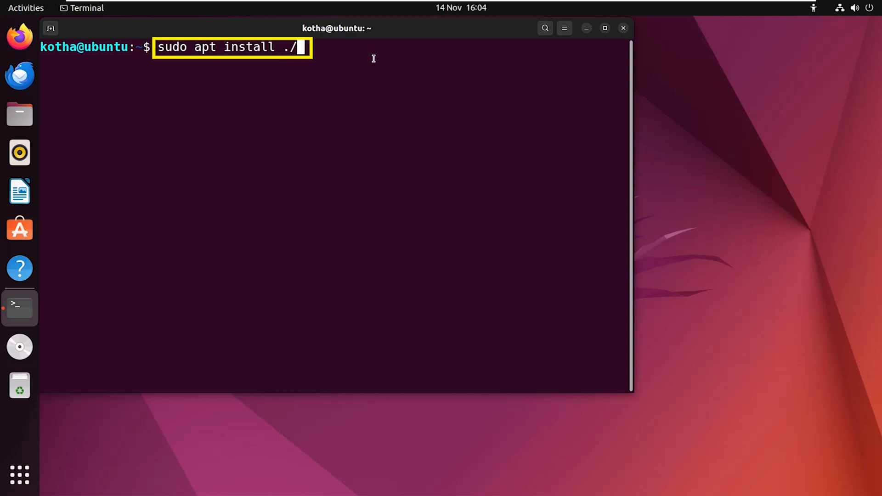
{"action": "type", "text": "teamviewer_amd64.deb"}
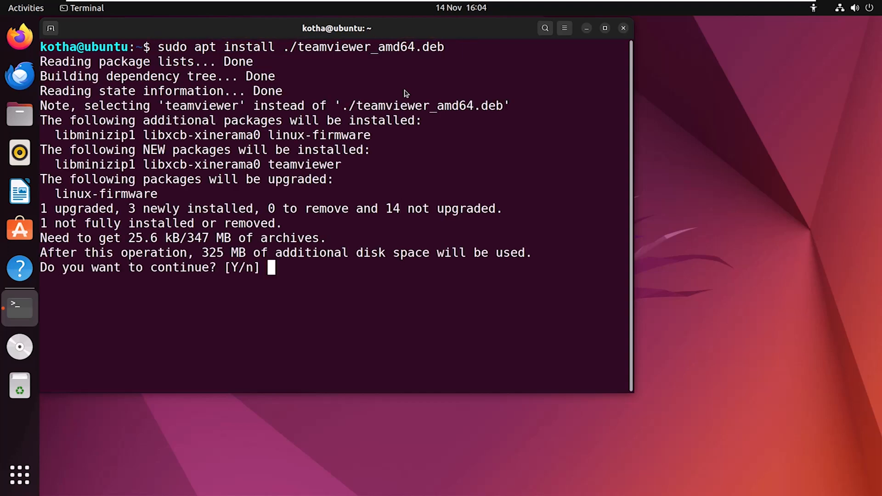
{"action": "type", "text": "y"}
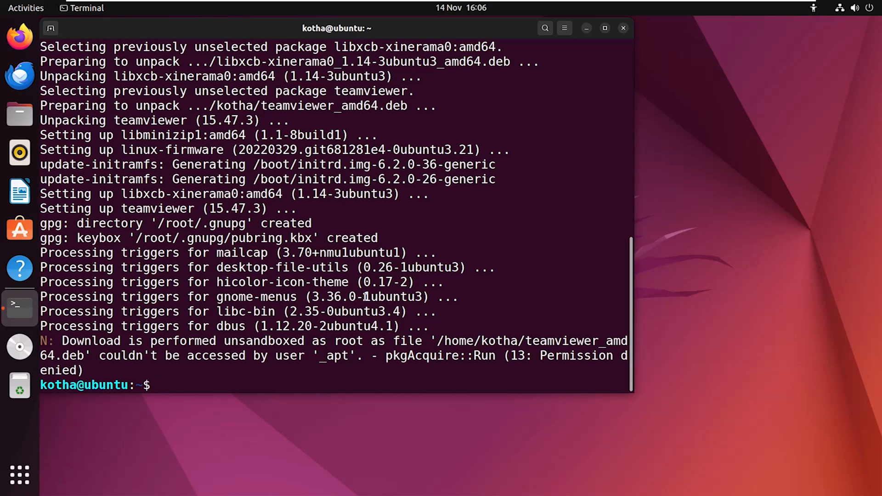
{"action": "mouse_move", "coordinate": [20, 475]}
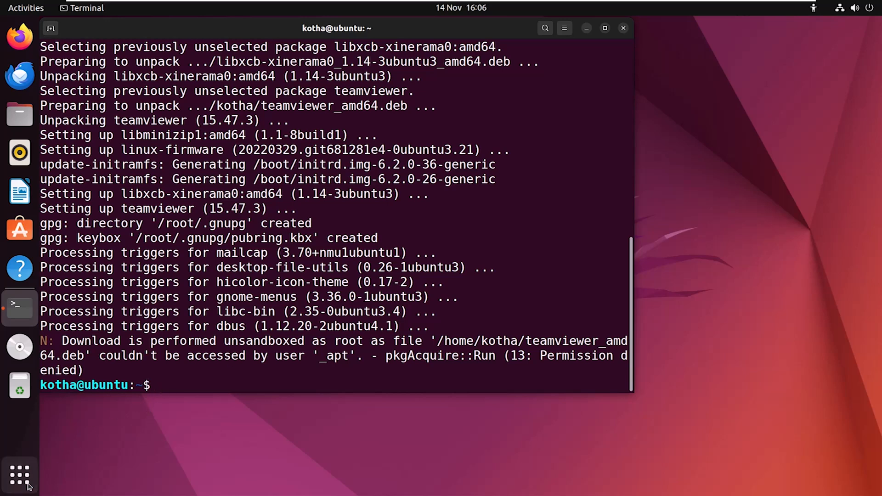
{"action": "left_click", "coordinate": [20, 475]}
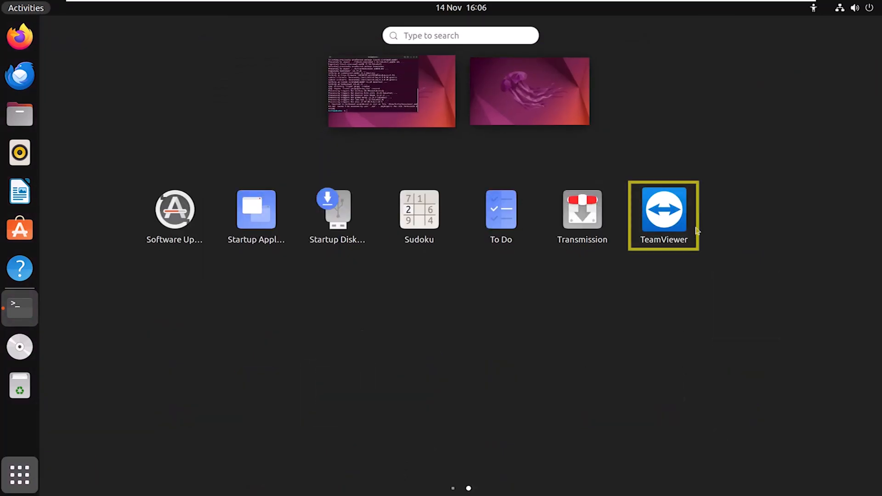
{"action": "mouse_move", "coordinate": [329, 460]}
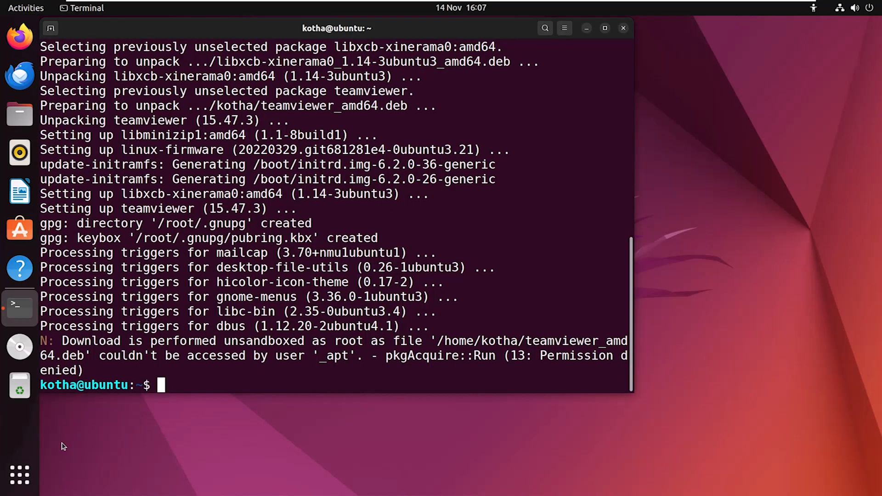
Step: Rerun the install as sudo apt-get install ./teamviewer_amd64.deb, showing TeamViewer already newest
{"action": "type", "text": "sudo apt install ./teamviewer_amd64.deb"}
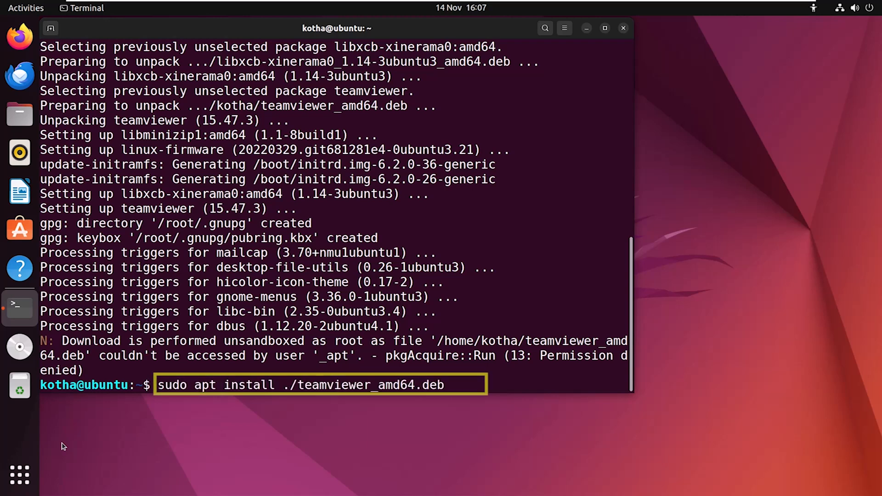
{"action": "type", "text": "-get"}
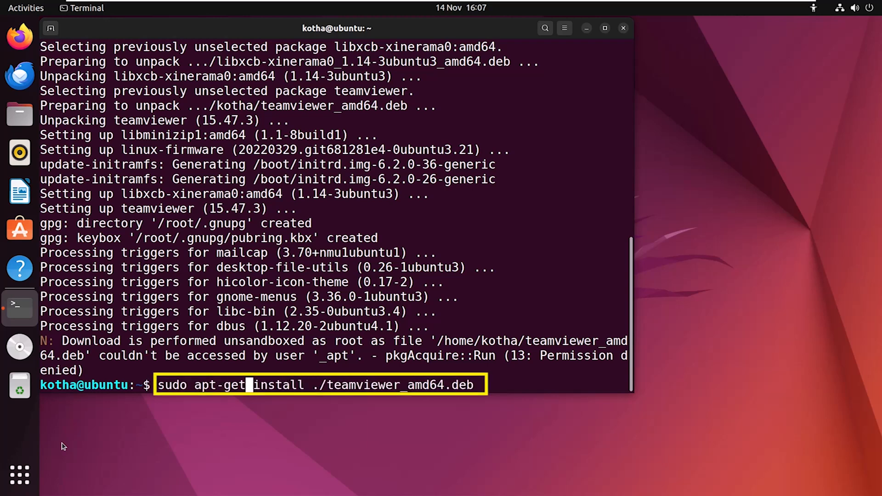
{"action": "key", "text": "Return"}
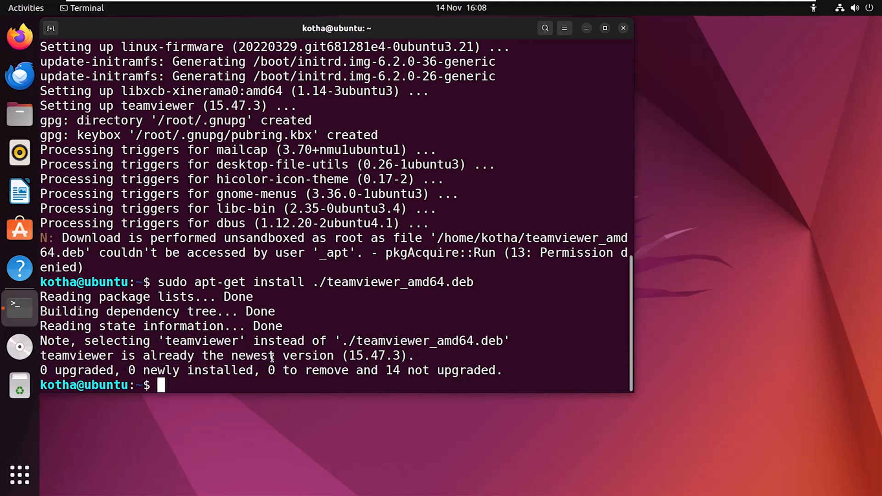
Step: Type the command sudo apt-get install --fix-broken
{"action": "type", "text": "sudo ap"}
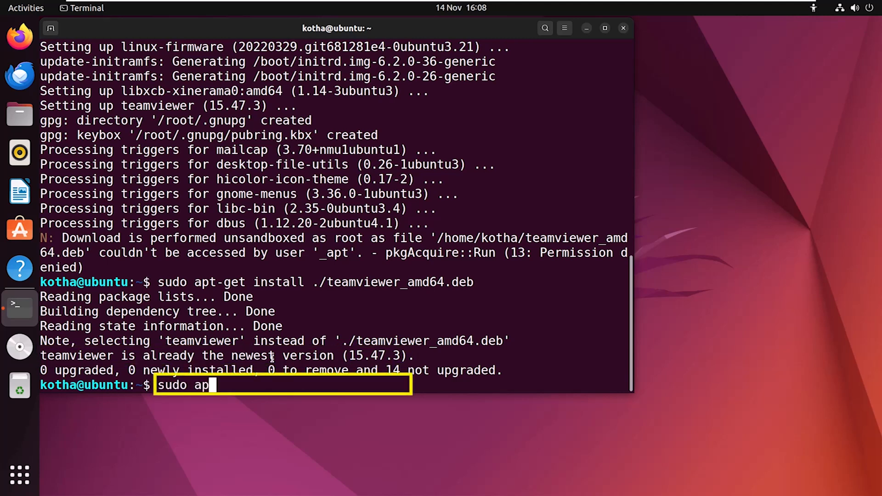
{"action": "type", "text": "t-get"}
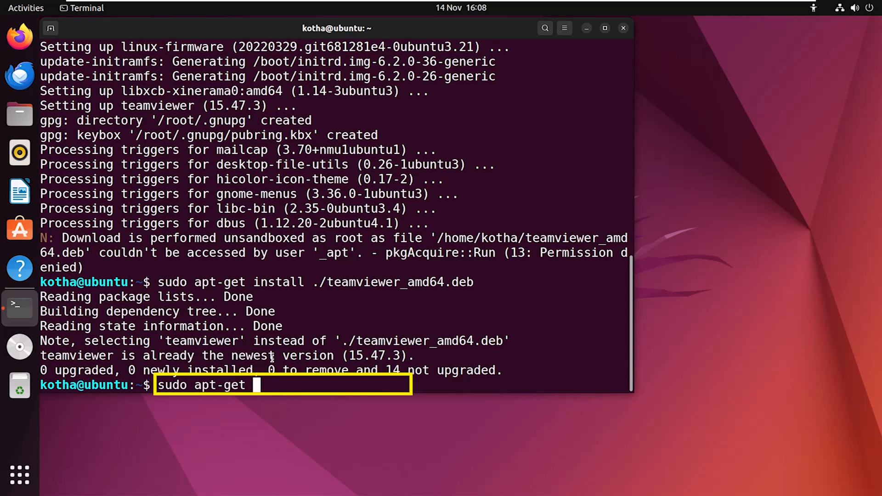
{"action": "type", "text": "install"}
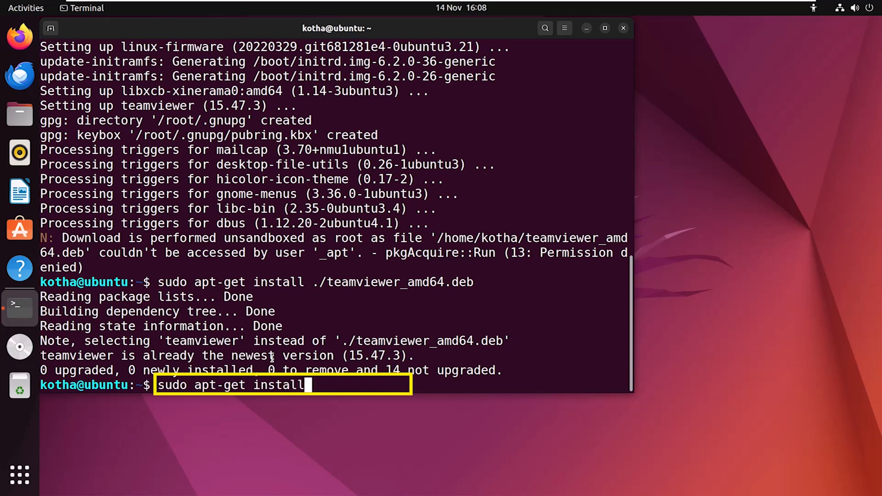
{"action": "type", "text": "--fi"}
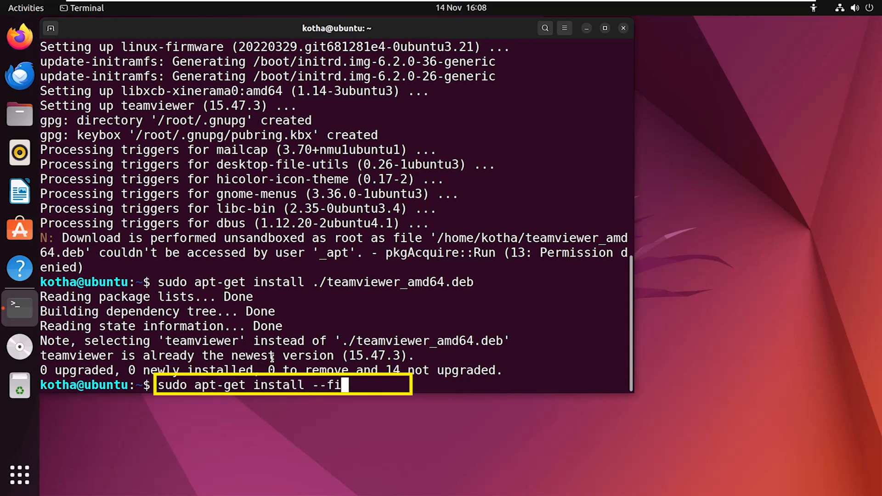
{"action": "type", "text": "x-bro"}
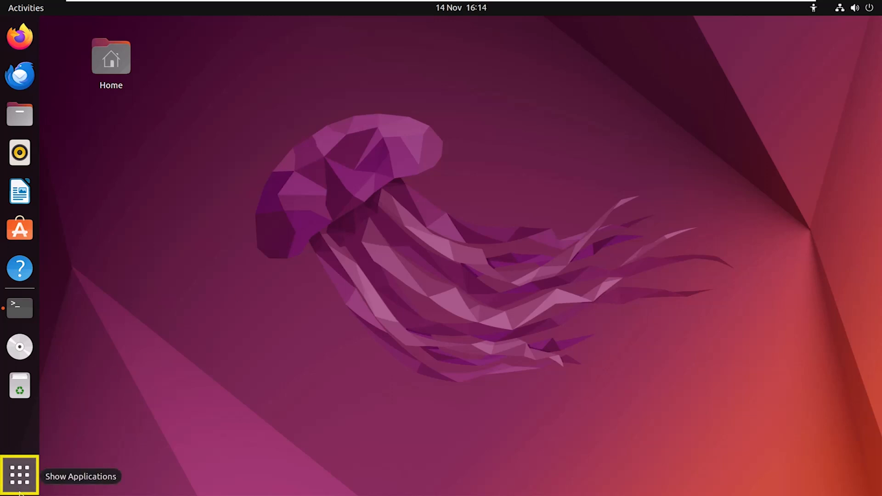
Step: Search the applications overview for 'syn' to launch Synaptic Package Manager
{"action": "left_click", "coordinate": [19, 476]}
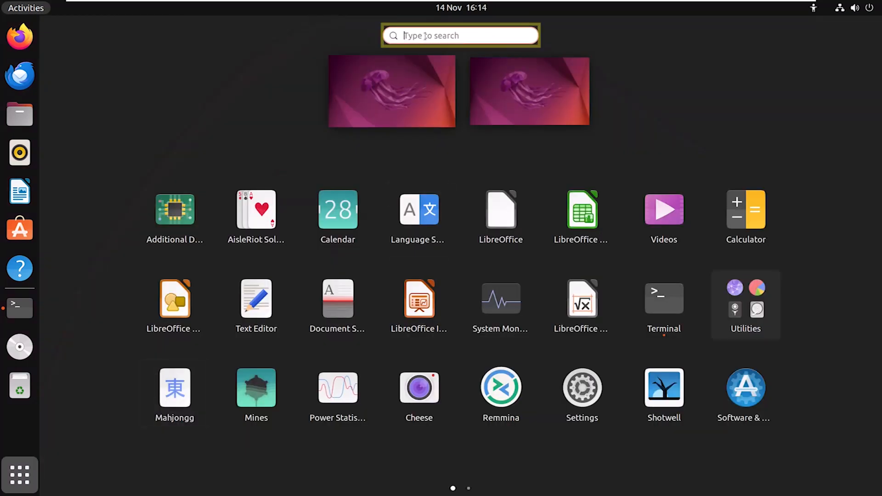
{"action": "type", "text": "syn"}
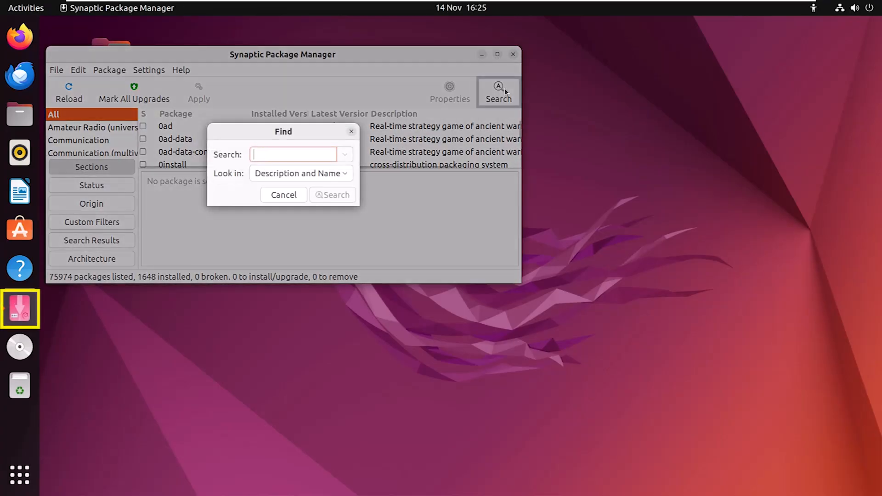
Step: Search Synaptic for 'teamview' and mark the teamviewer package for installation
{"action": "type", "text": "teamview"}
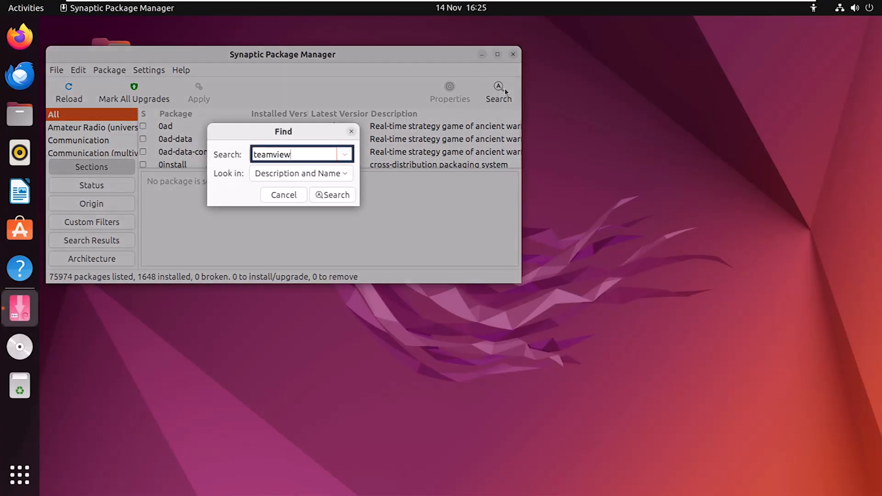
{"action": "left_click", "coordinate": [332, 195]}
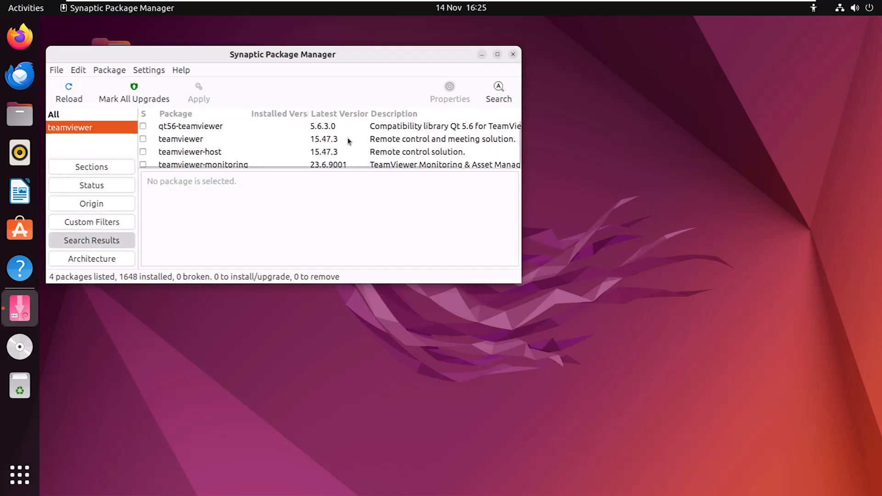
{"action": "left_click", "coordinate": [181, 139]}
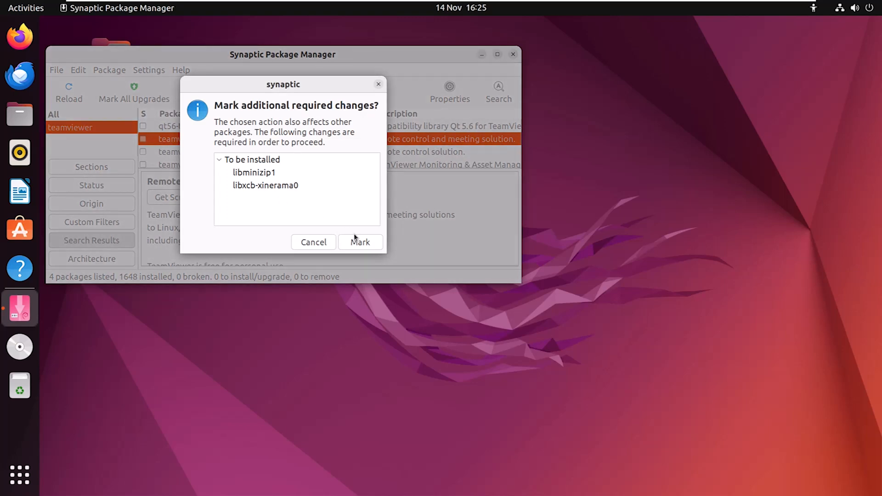
Step: Accept the two dependencies, apply the teamviewer installation, and close the success notice
{"action": "left_click", "coordinate": [359, 242]}
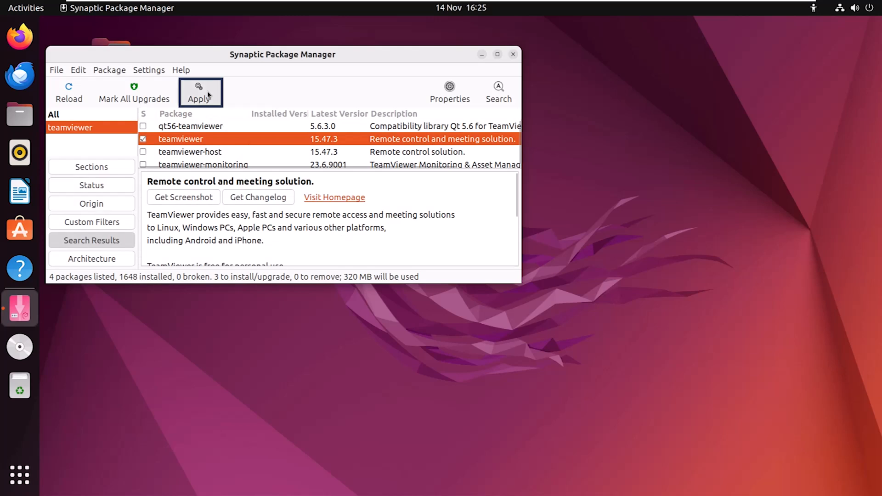
{"action": "left_click", "coordinate": [200, 93]}
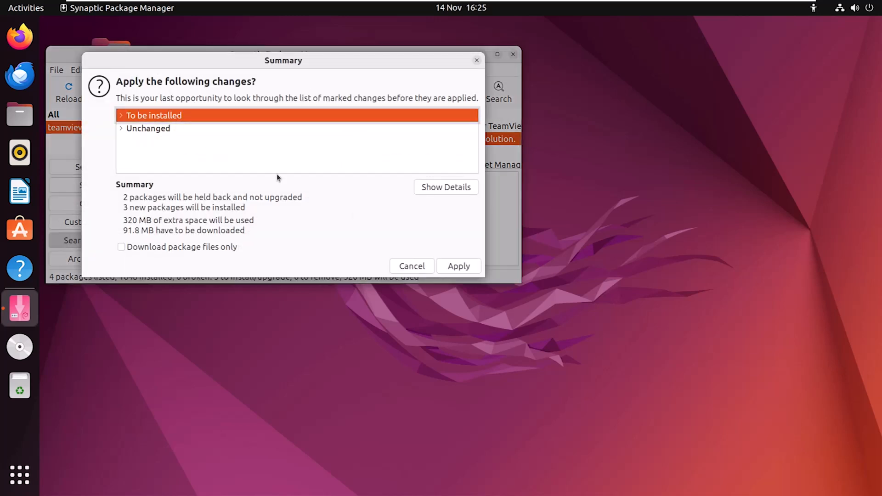
{"action": "left_click", "coordinate": [459, 266]}
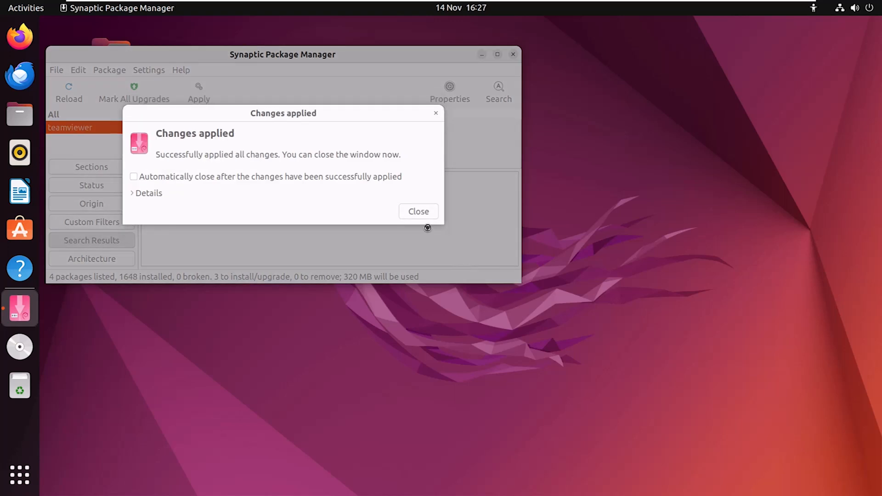
{"action": "left_click", "coordinate": [418, 211]}
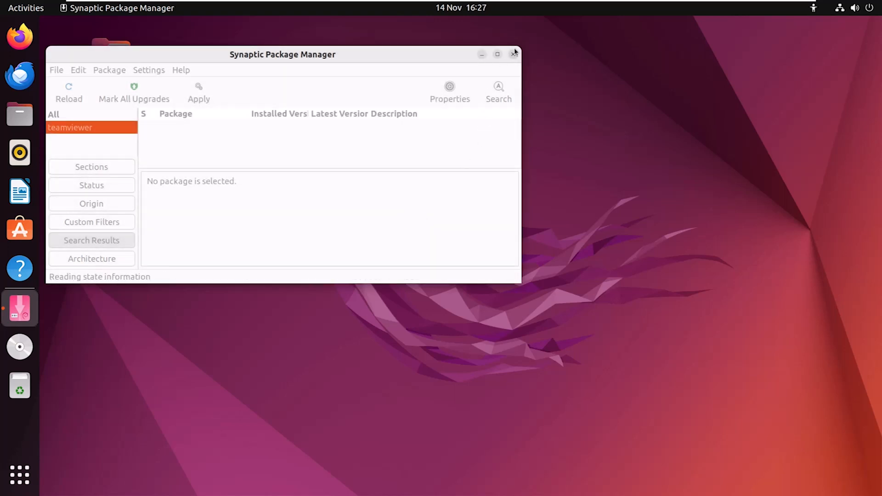
Step: Close Synaptic and confirm TeamViewer is listed in the application grid
{"action": "left_click", "coordinate": [513, 55]}
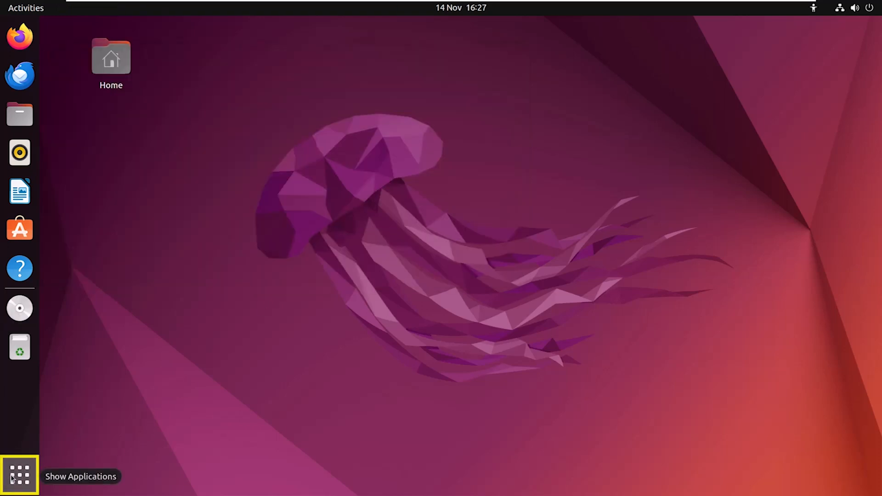
{"action": "left_click", "coordinate": [20, 475]}
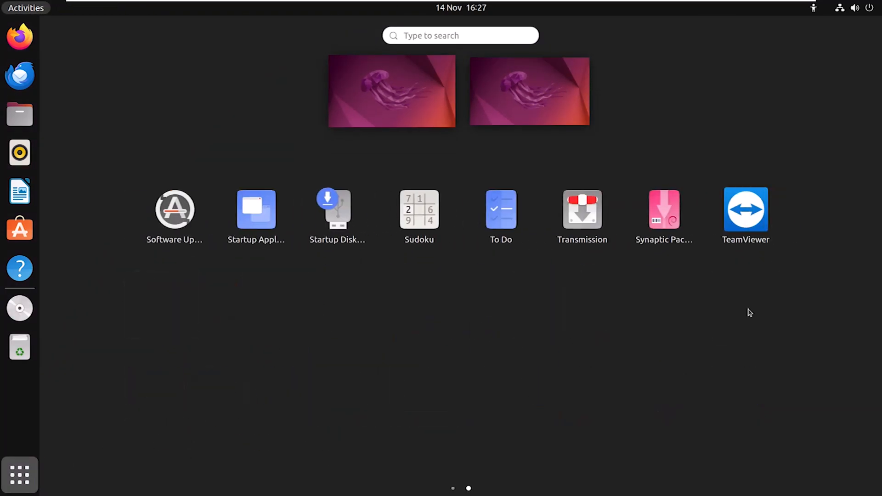
{"action": "left_click", "coordinate": [745, 209]}
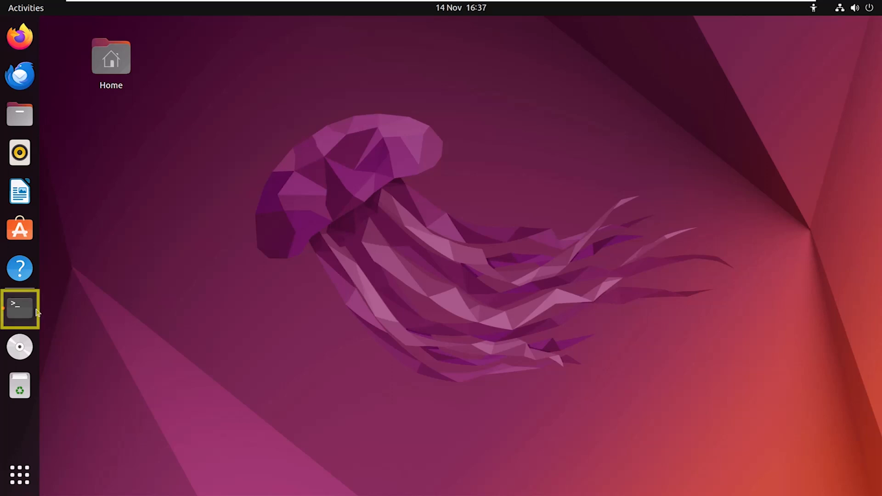
Step: In a new Terminal, list the home folder and type 'sudo gdebi ./'
{"action": "left_click", "coordinate": [20, 307]}
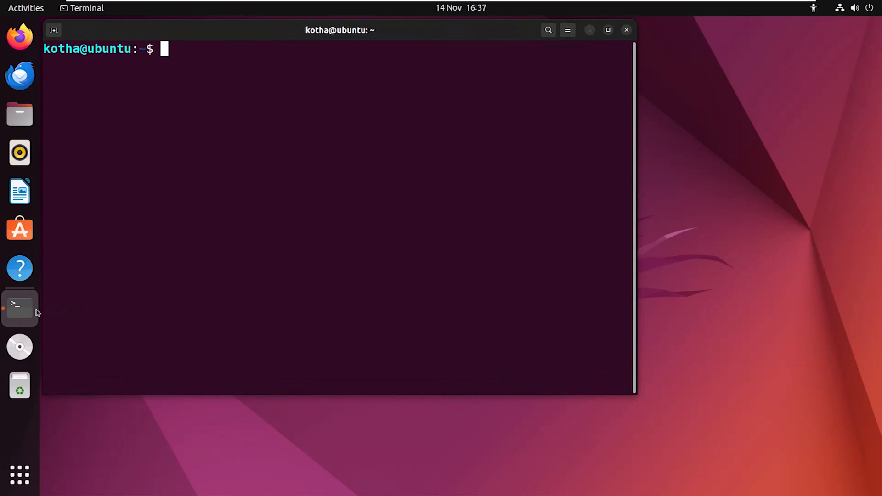
{"action": "type", "text": "ls"}
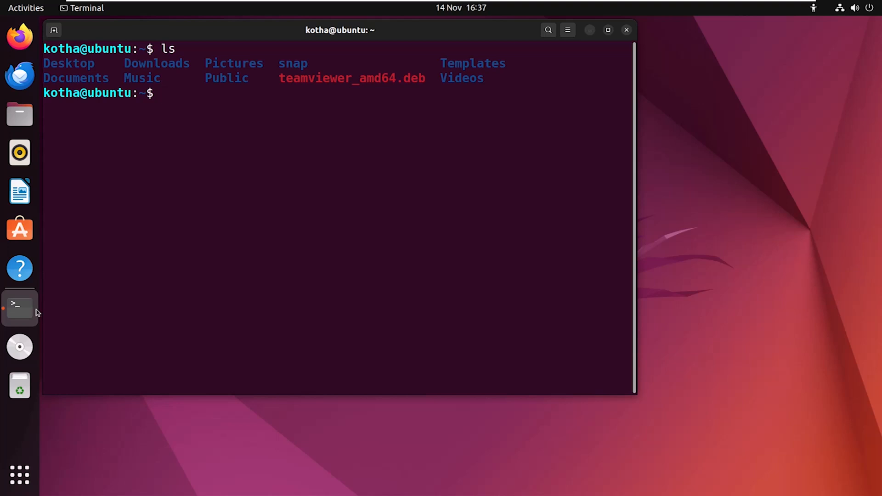
{"action": "type", "text": "sudo"}
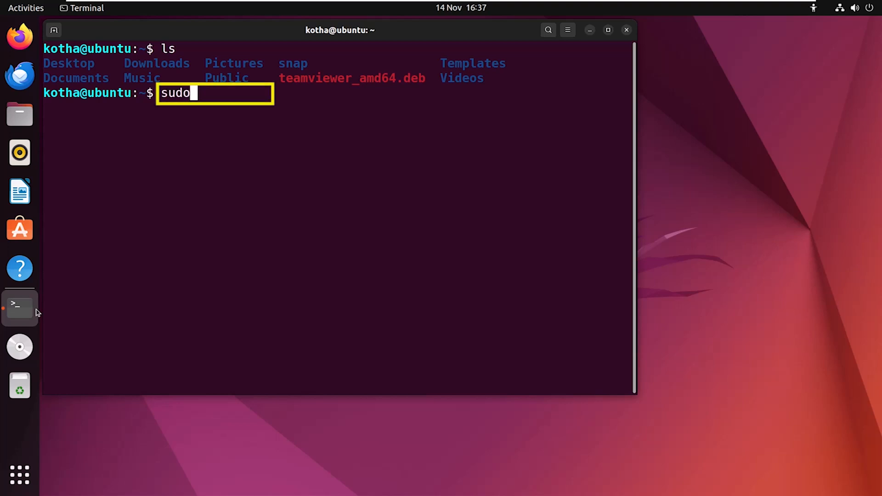
{"action": "type", "text": "gdebi"}
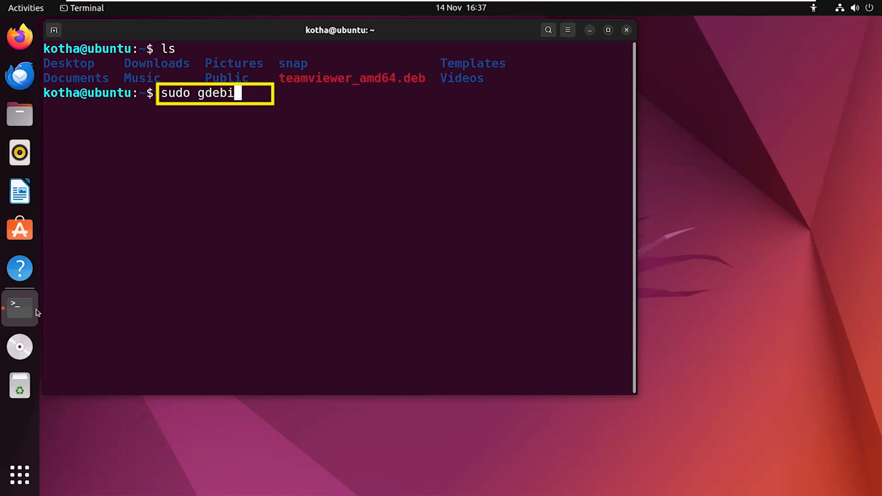
{"action": "type", "text": "./"}
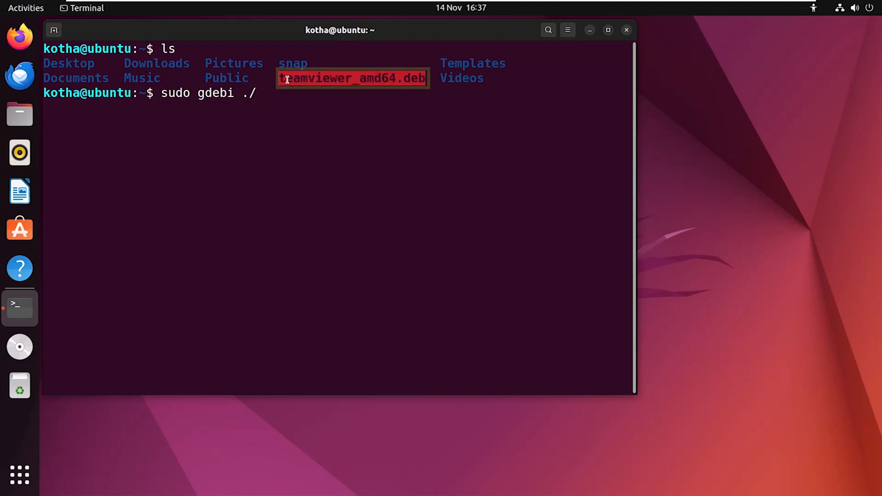
Step: Paste teamviewer_amd64.deb to finish the gdebi install, then check the application grid
{"action": "right_click", "coordinate": [248, 93]}
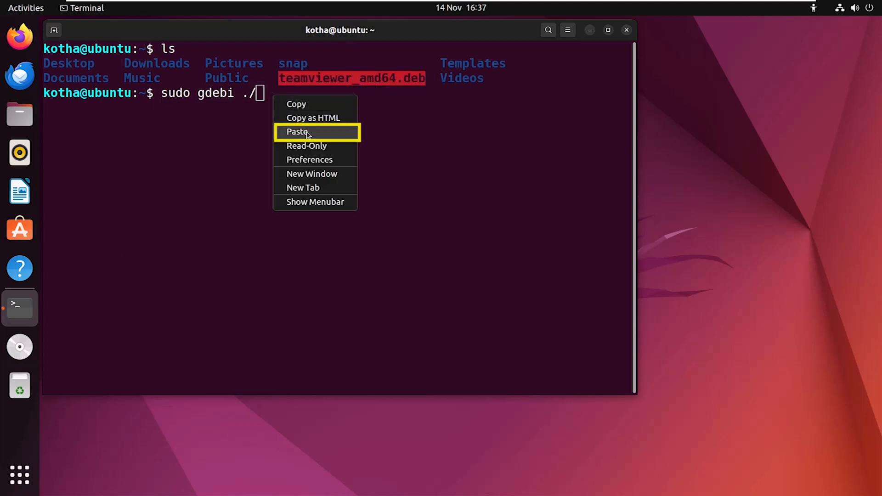
{"action": "left_click", "coordinate": [297, 132]}
{"action": "type", "text": "y"}
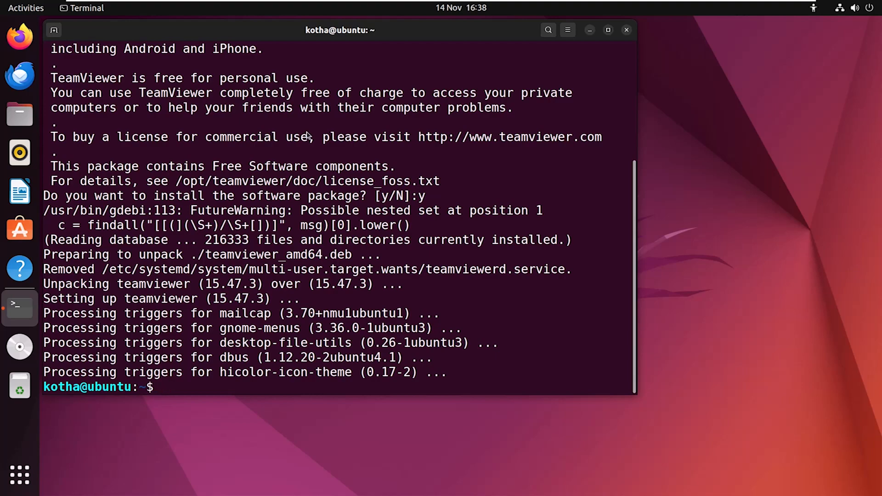
{"action": "mouse_move", "coordinate": [12, 489]}
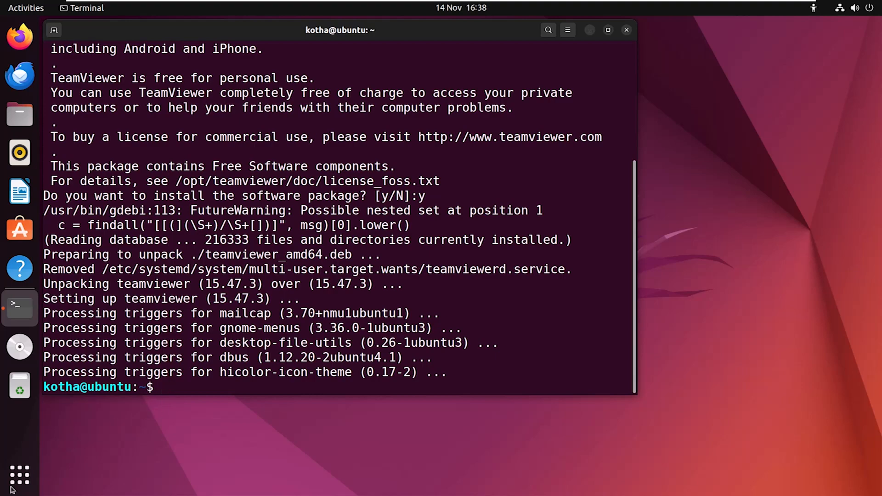
{"action": "left_click", "coordinate": [19, 476]}
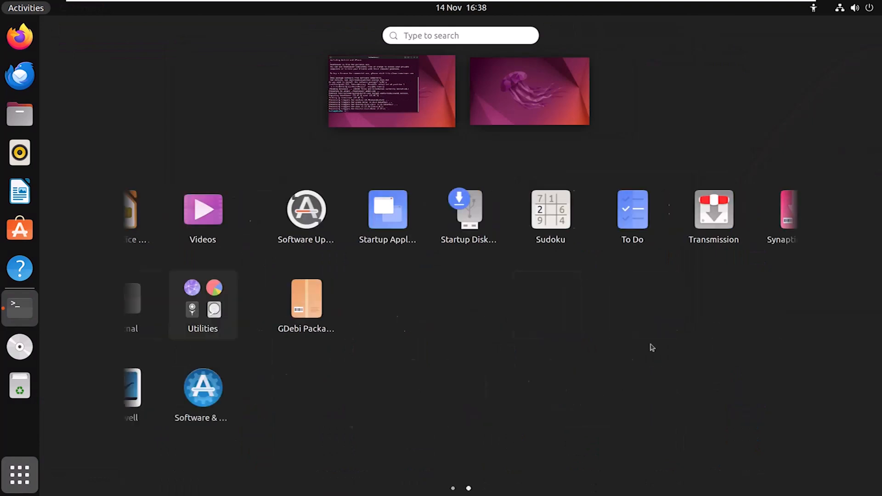